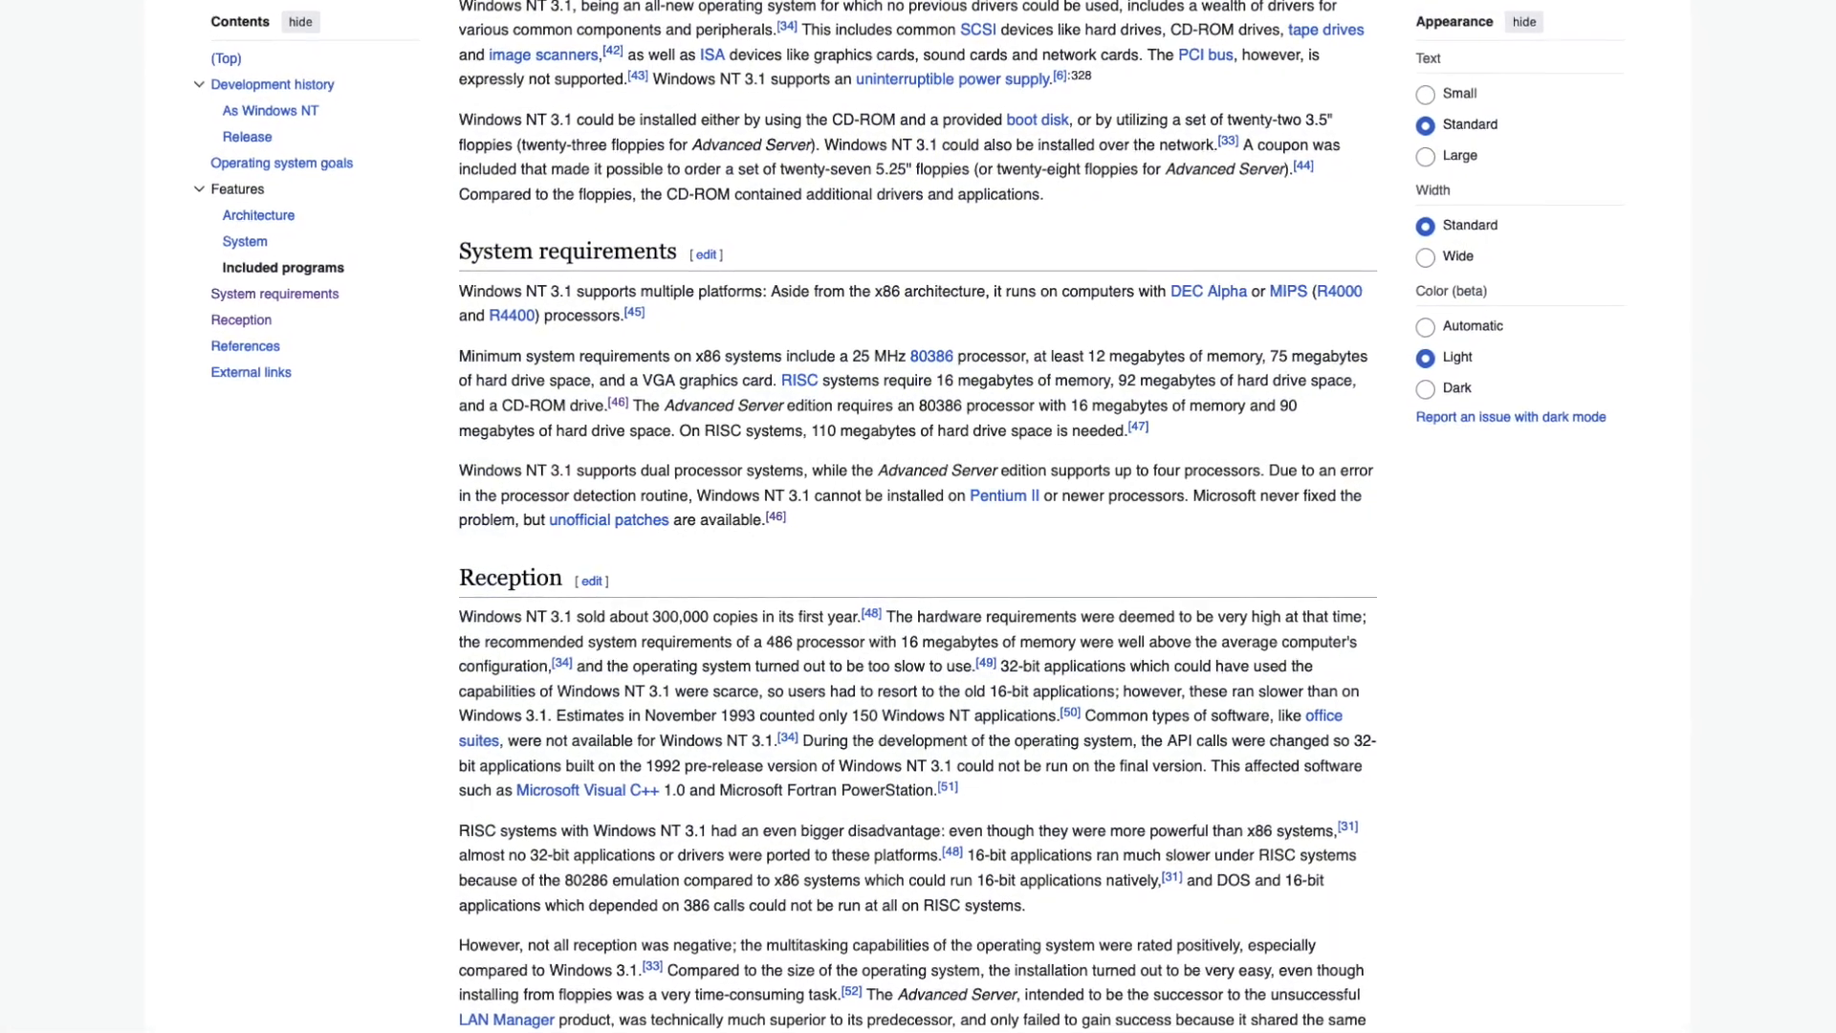
Step: Scroll through the Windows NT 3.1 system requirements article before switching to the emulated PC
{"action": "scroll", "scroll_direction": "down", "scroll_amount": 3}
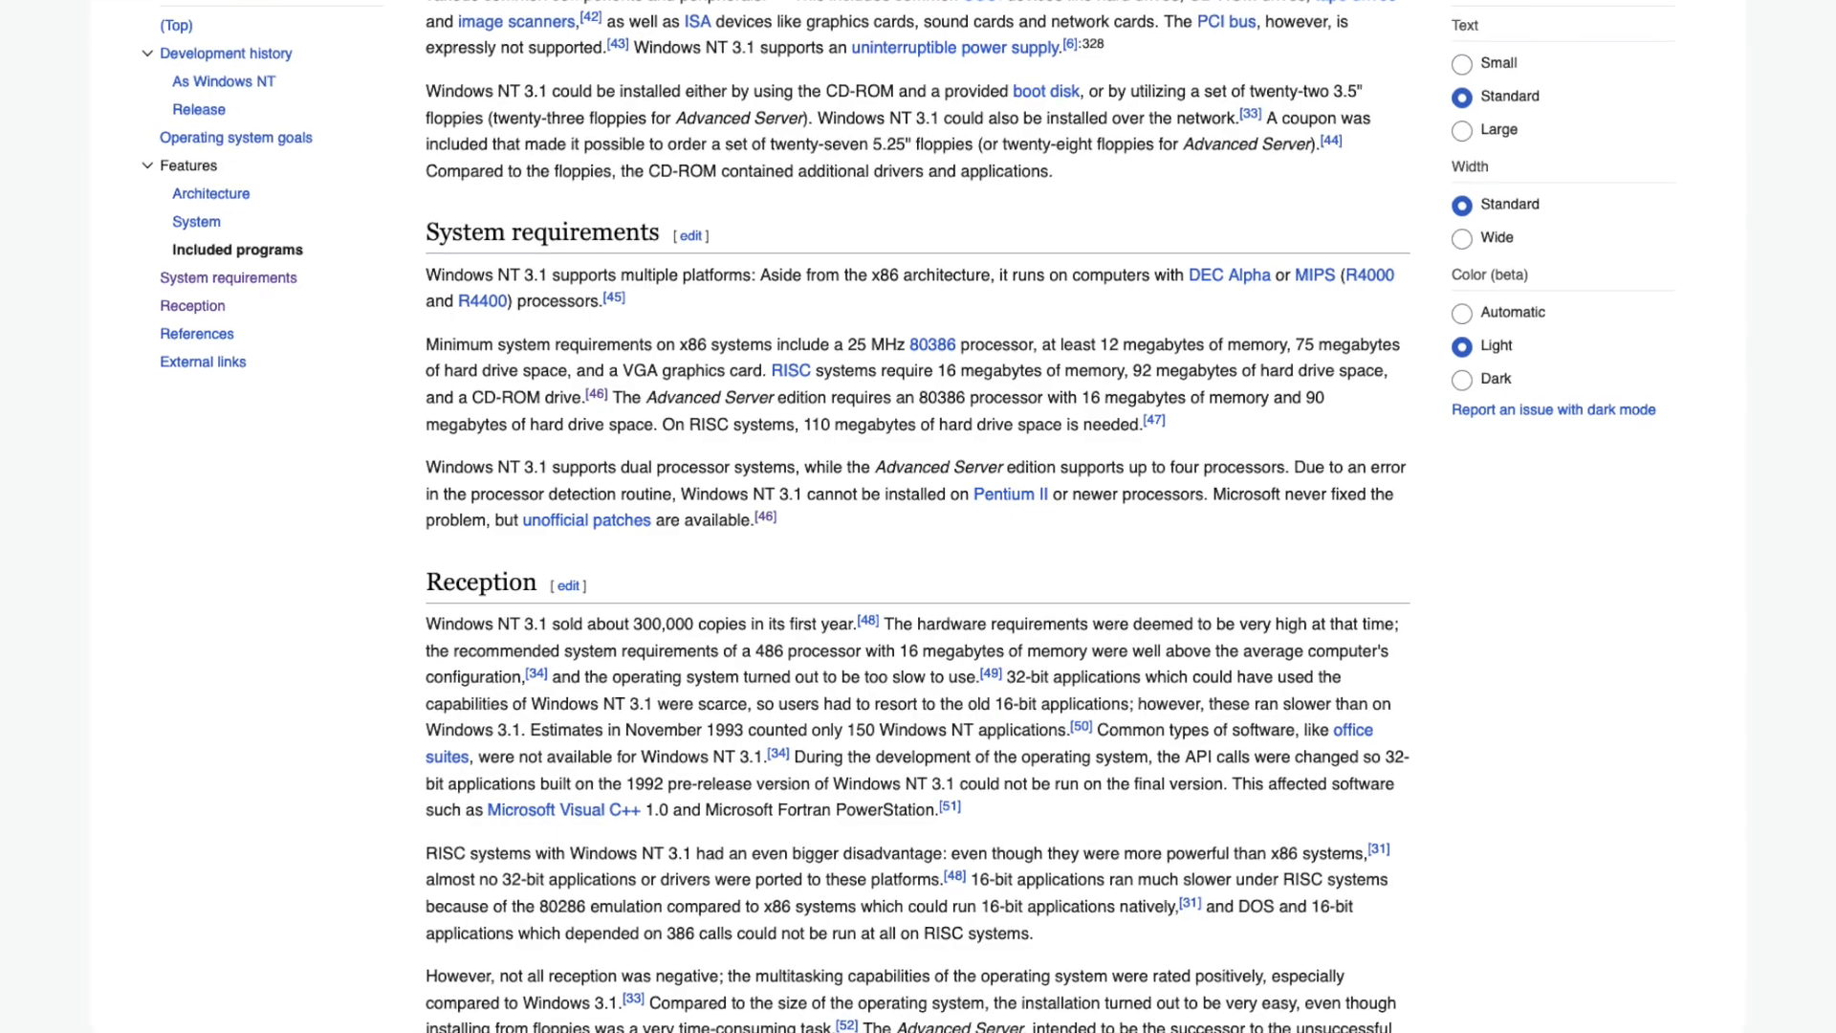
{"action": "scroll", "scroll_direction": "down", "scroll_amount": 3}
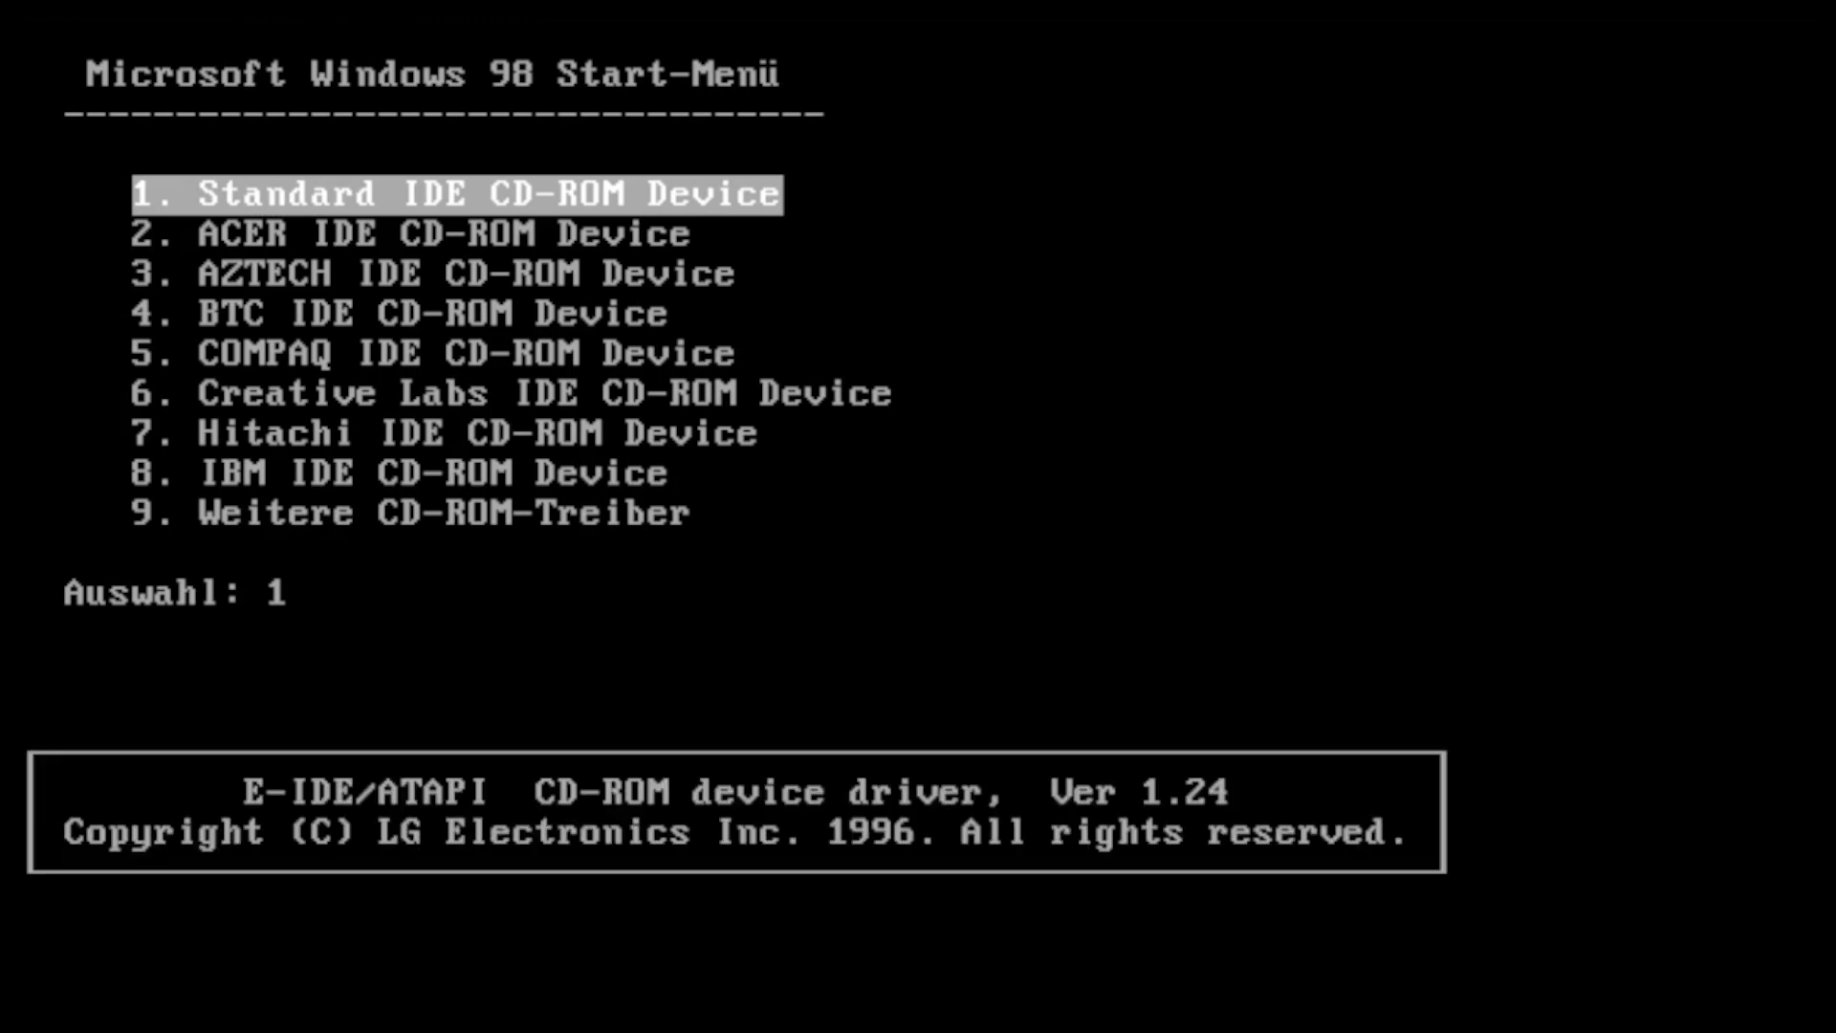
Step: Boot option 1, format drive C and copy a:*.* into C:\I386, overwriting all
{"action": "key", "text": "enter"}
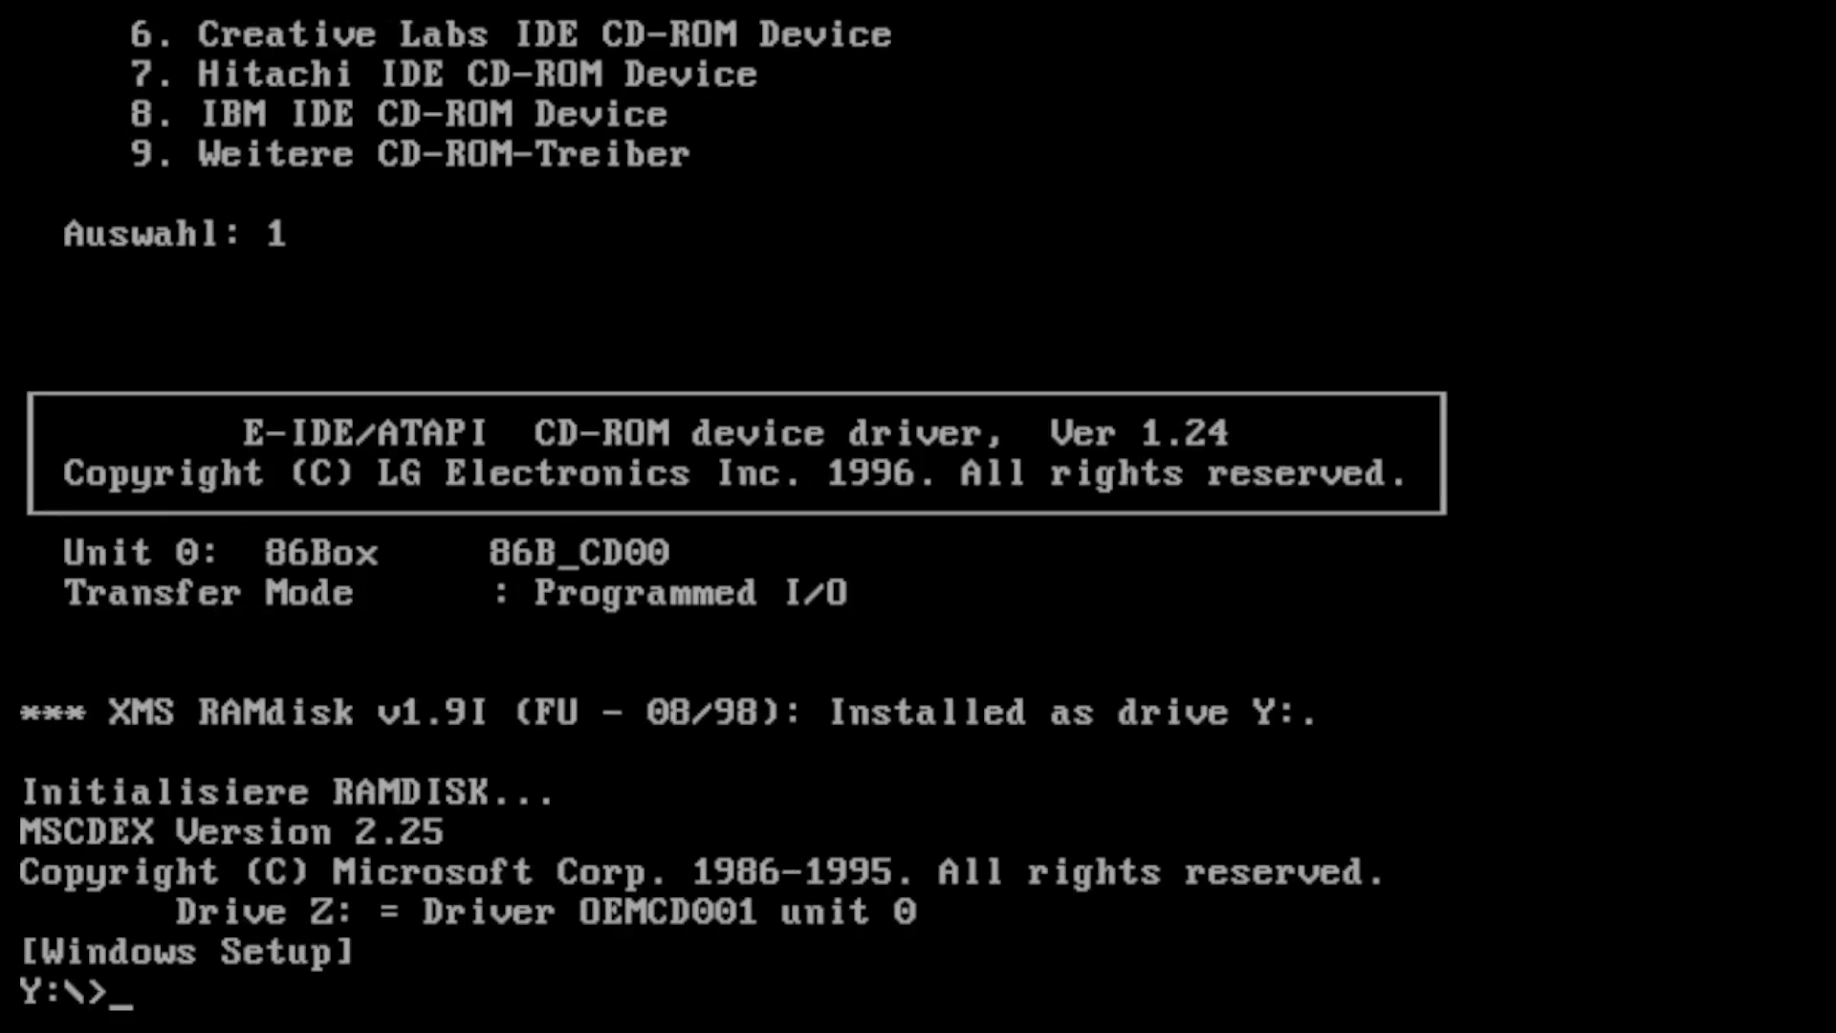
{"action": "type", "text": "format c:"}
{"action": "type", "text": "copy"}
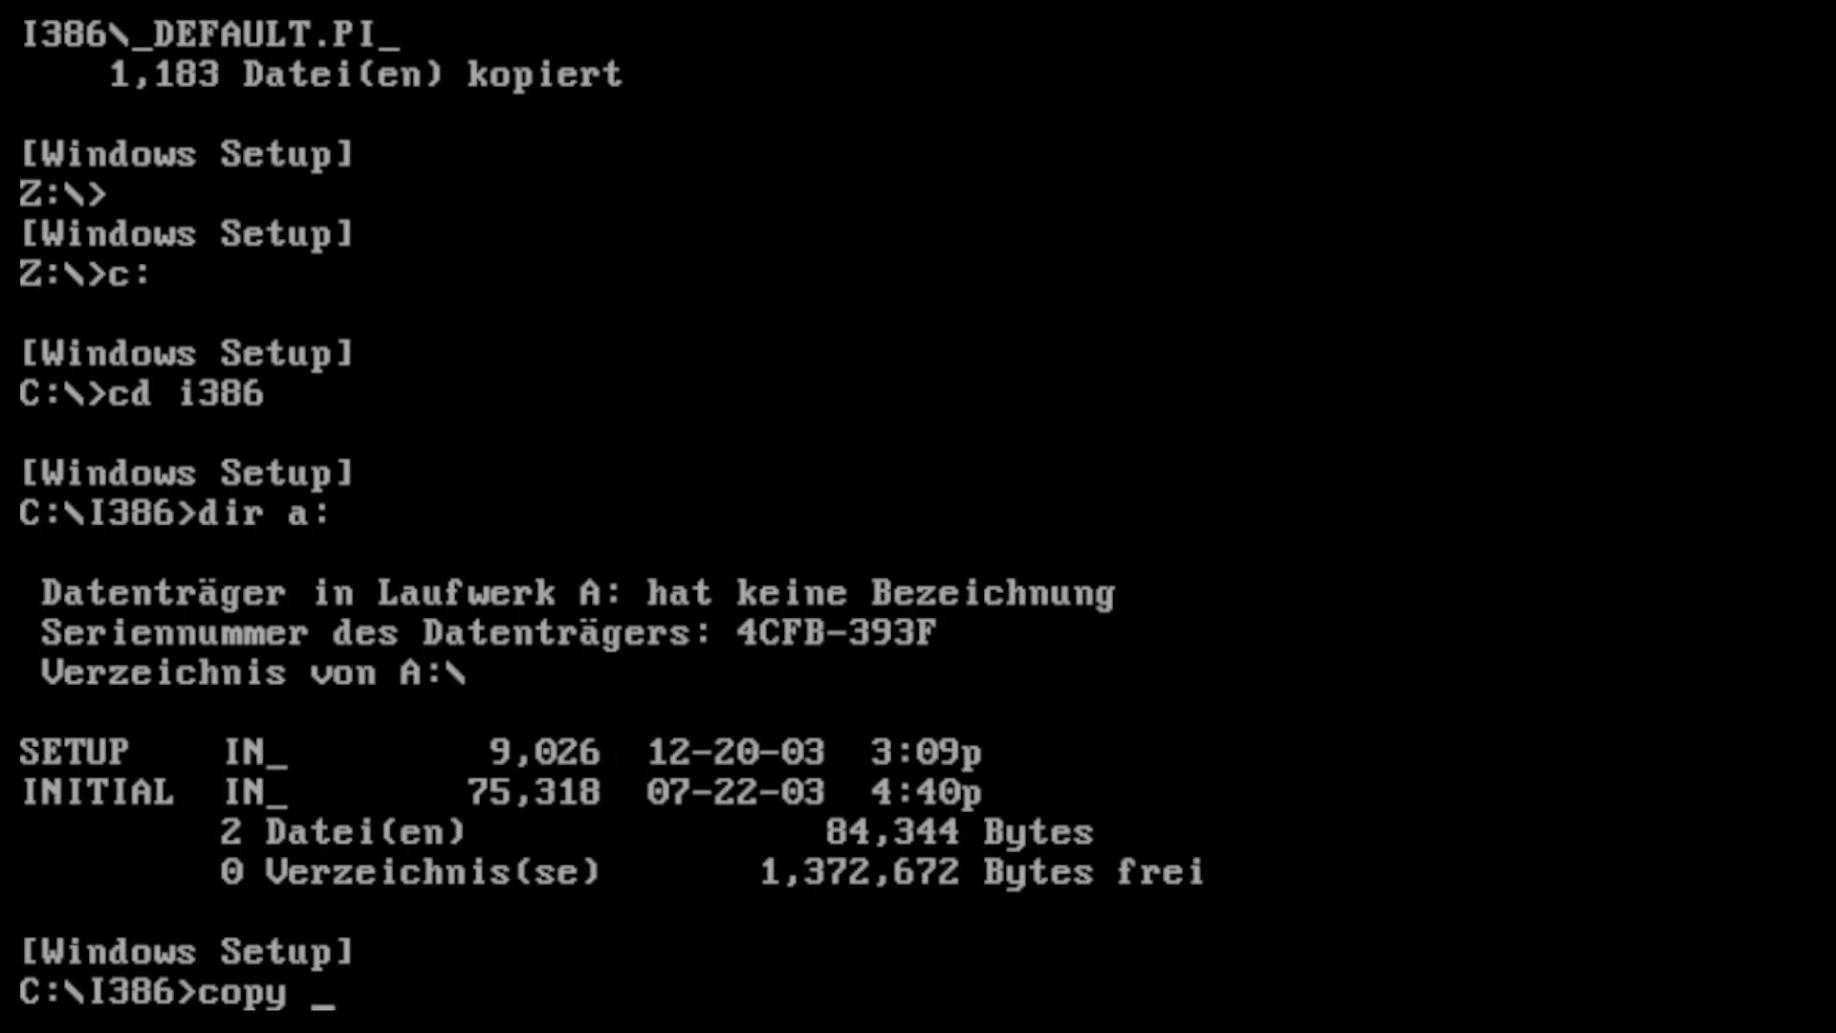
{"action": "type", "text": "a:*.*"}
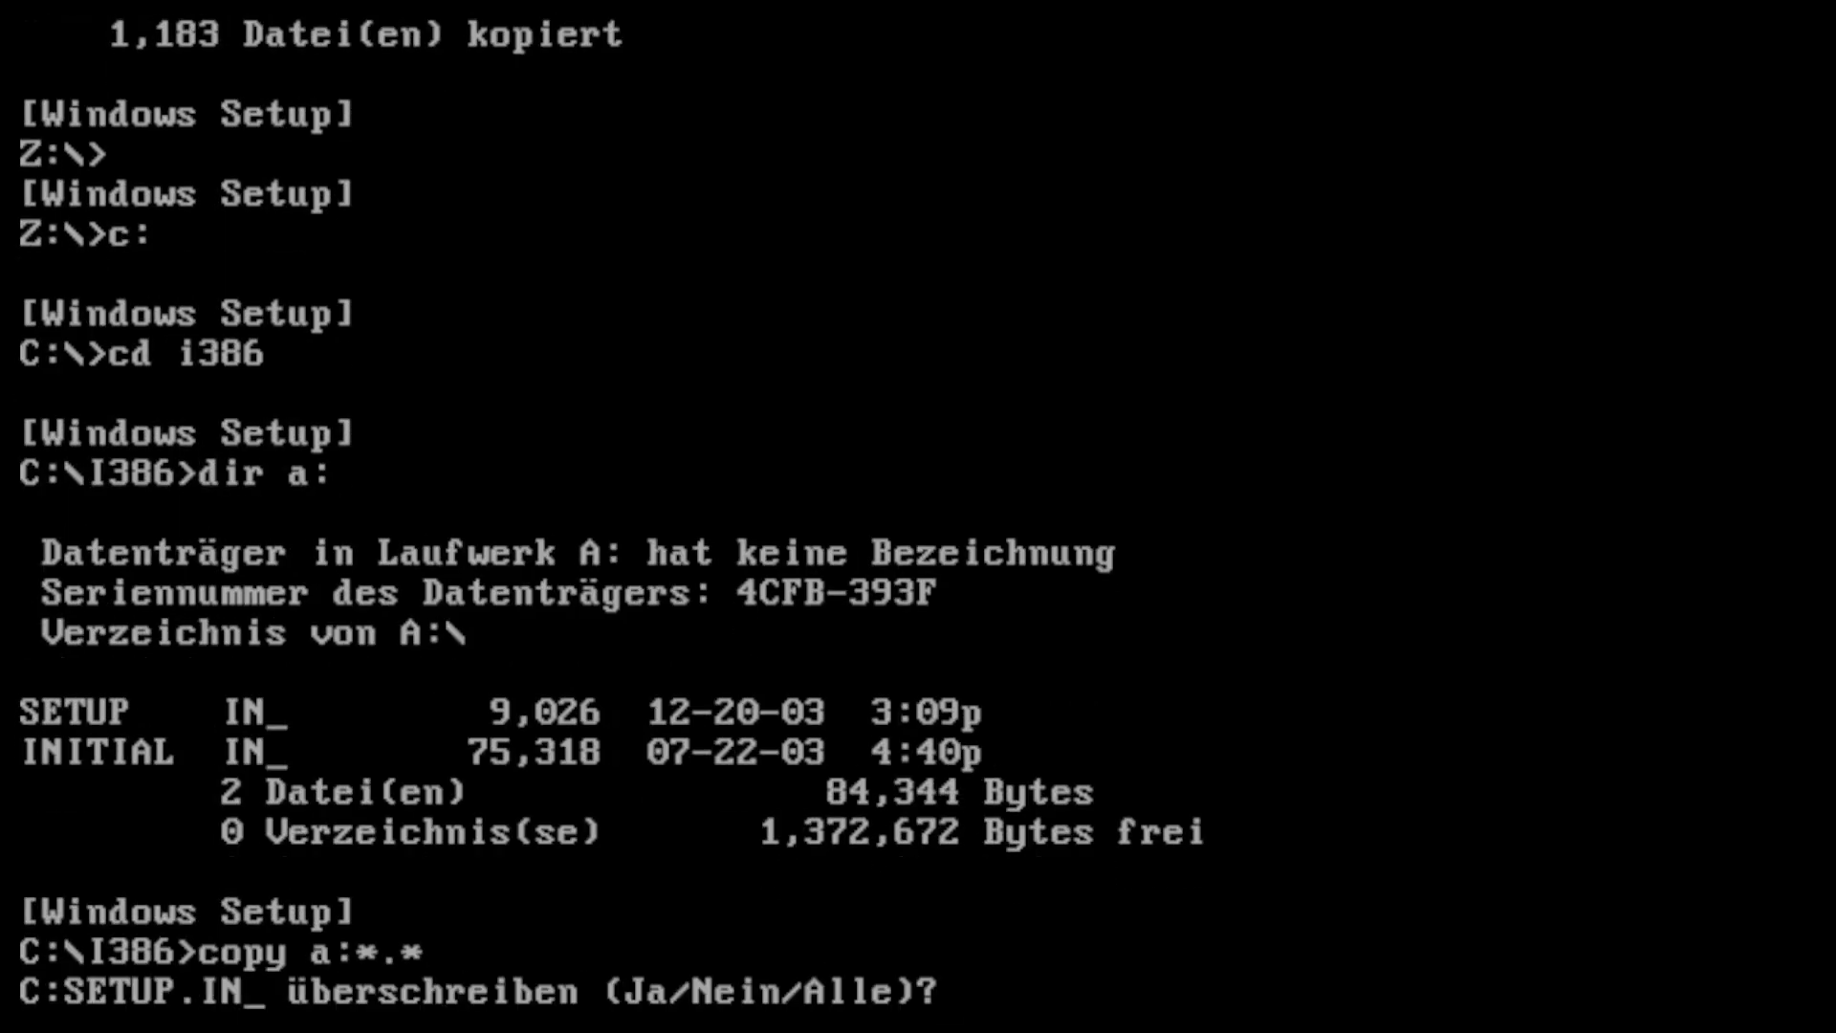
{"action": "type", "text": "a"}
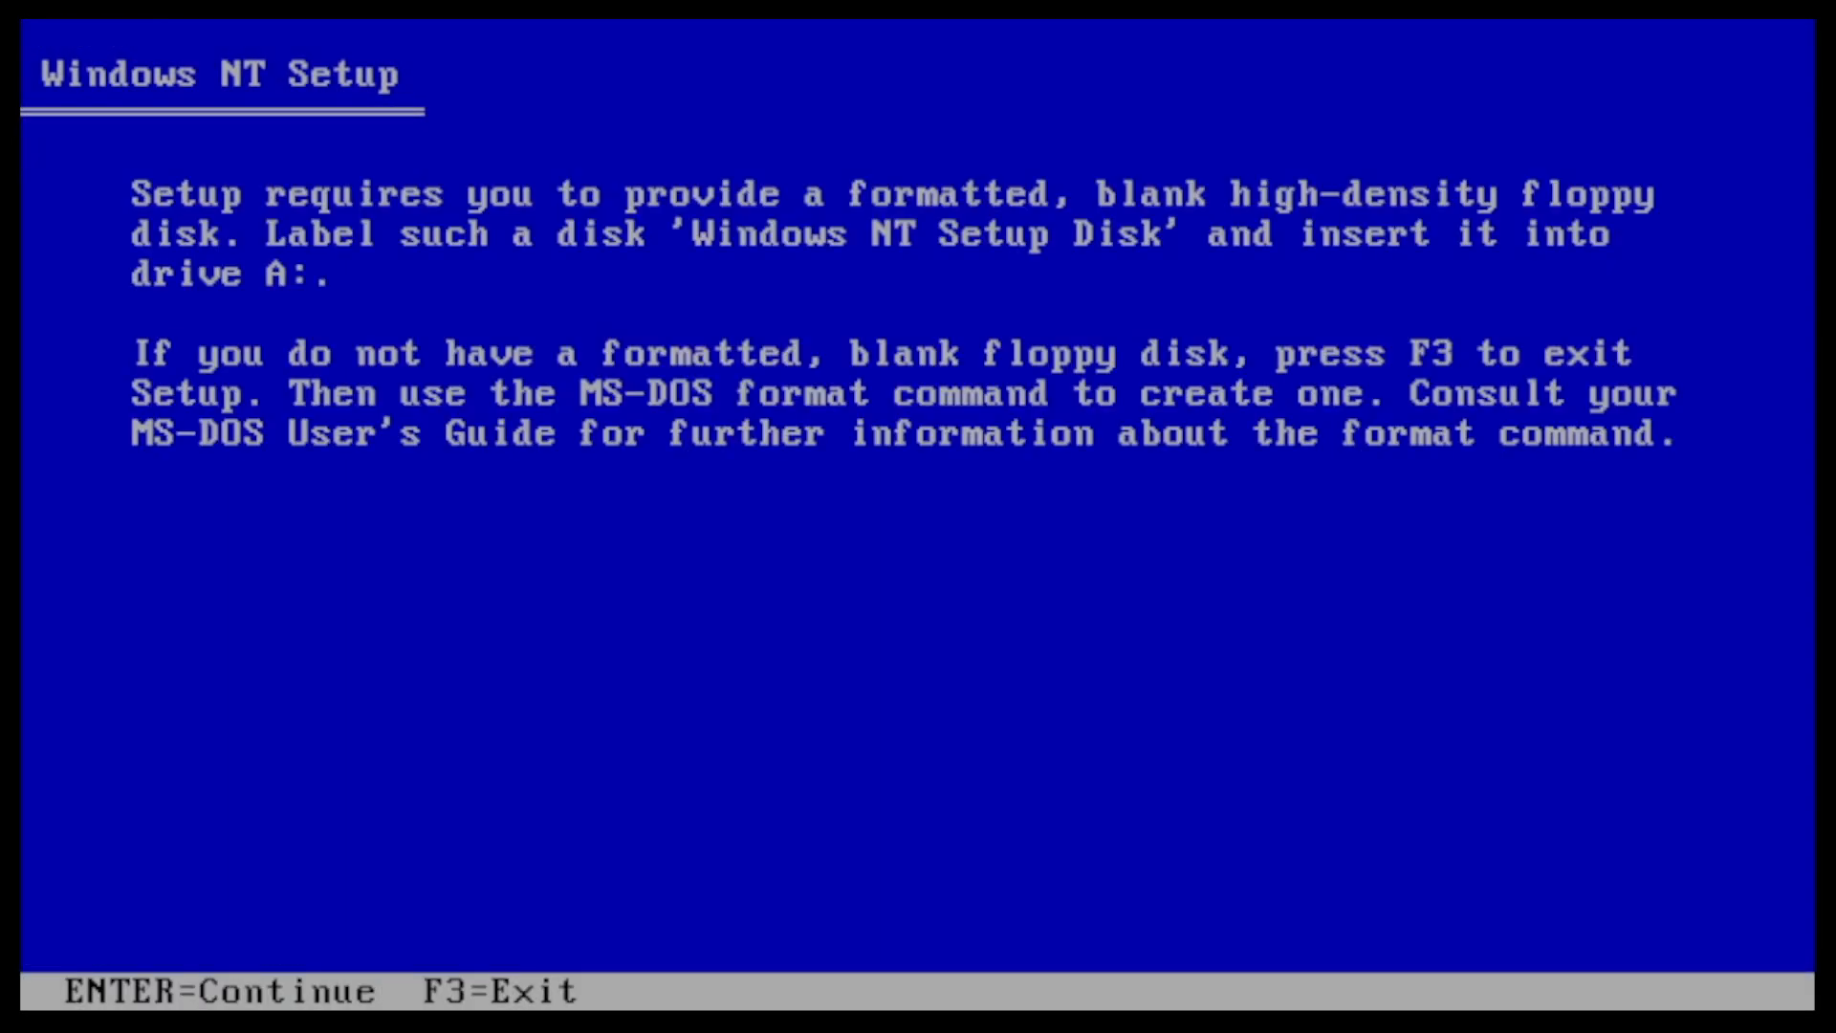
{"action": "key", "text": "enter"}
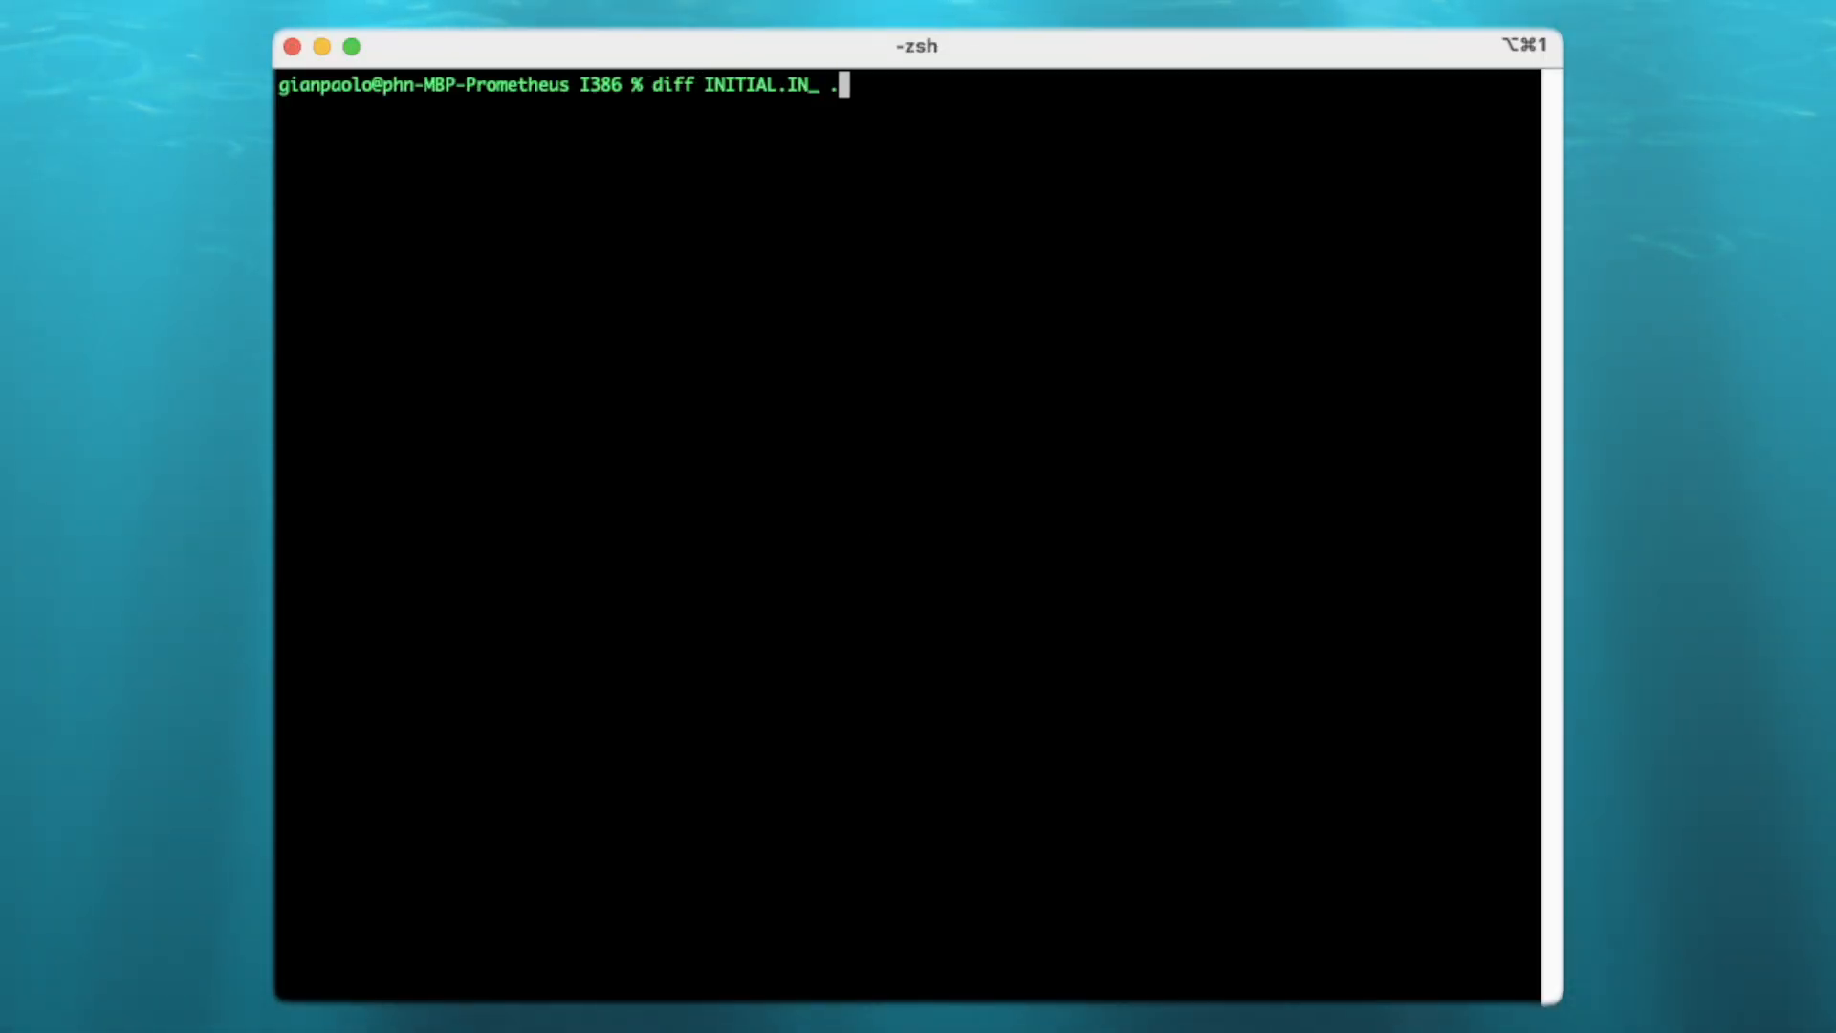
Step: Diff INITIAL.IN_ against the copy under ../../winntpatch/NTPatch
{"action": "type", "text": "./../winntpatch/NTPatch/NT"}
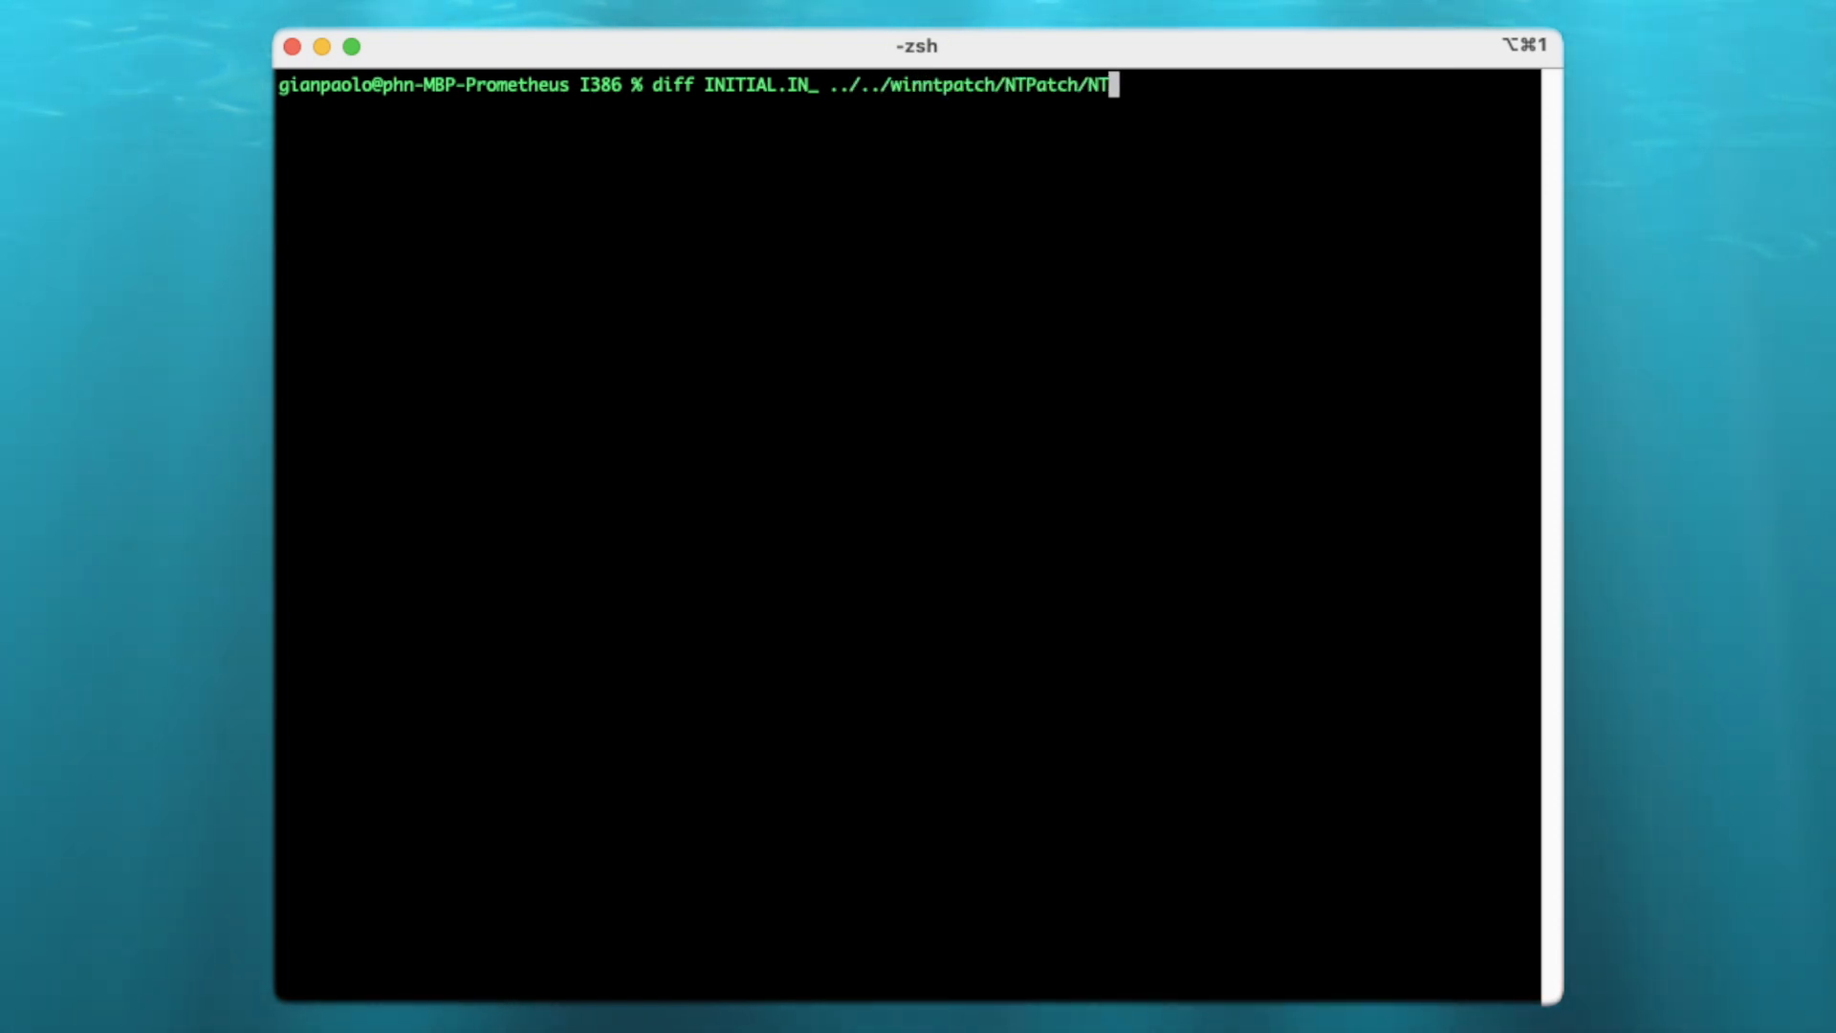
{"action": "key", "text": "Tab"}
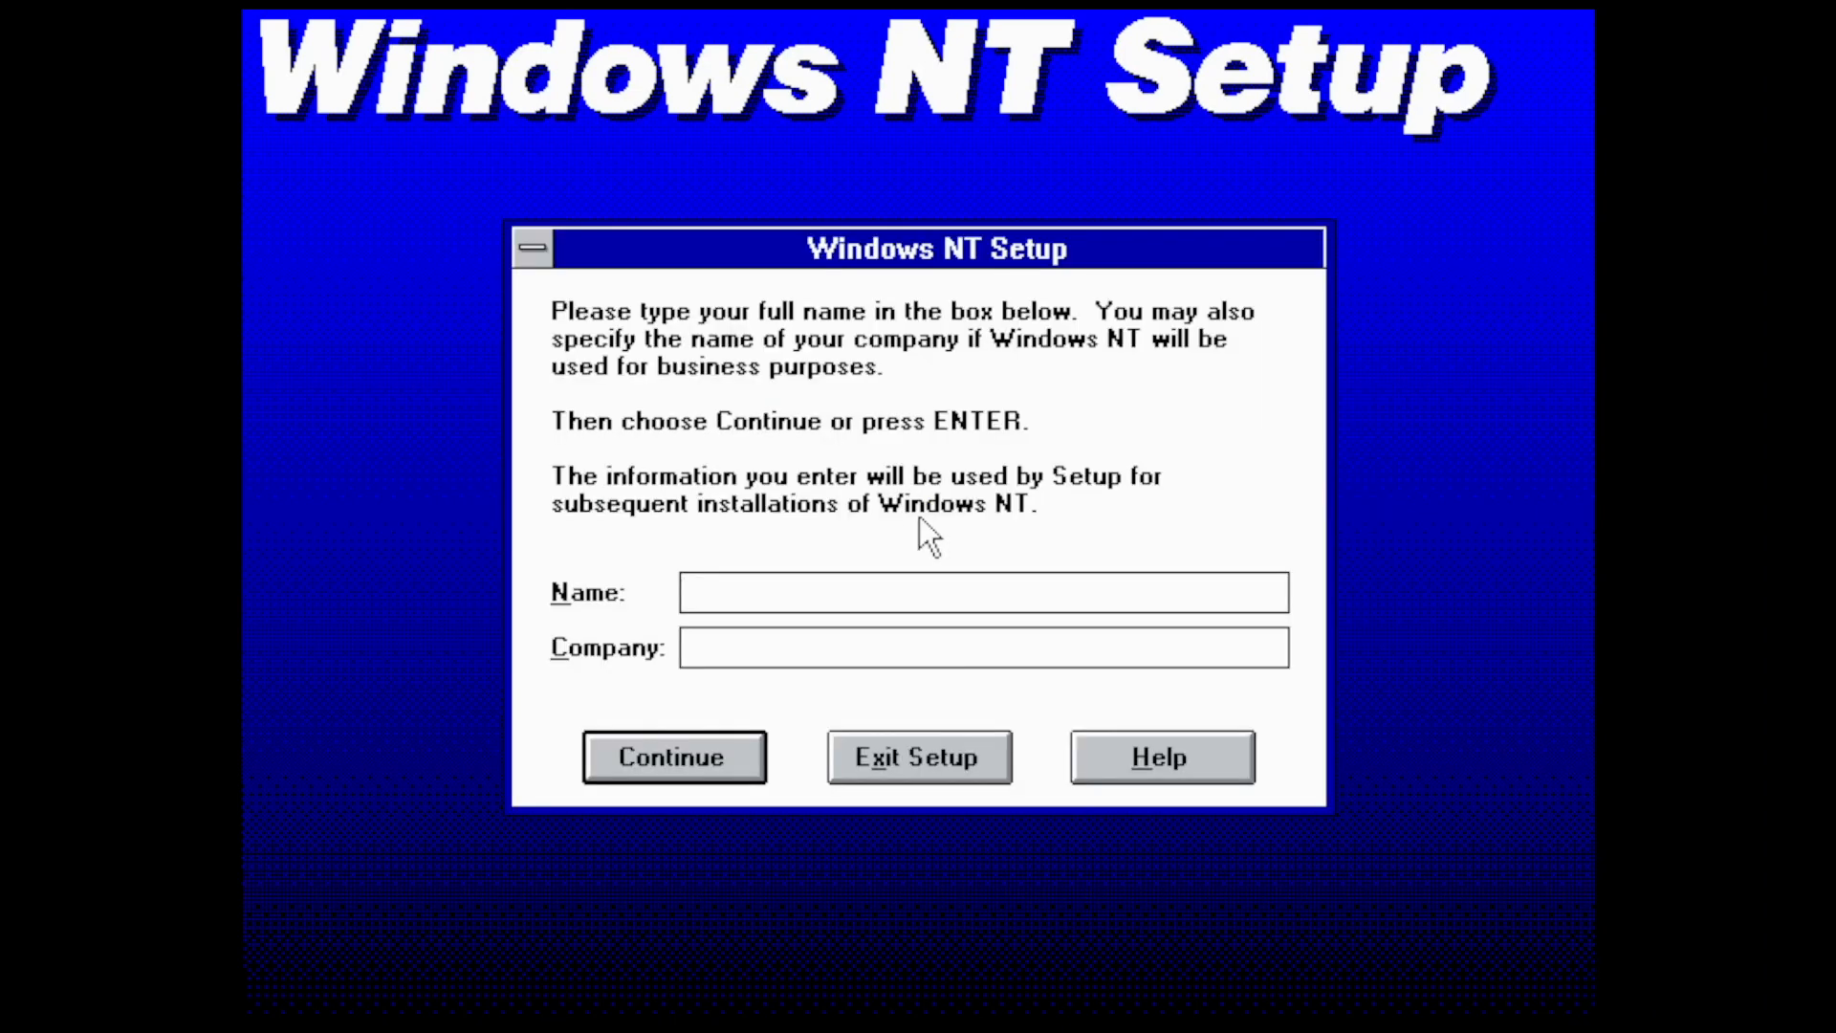
Step: Accept the name details, keep computer name NT43 and skip local printer setup
{"action": "left_click", "coordinate": [673, 758]}
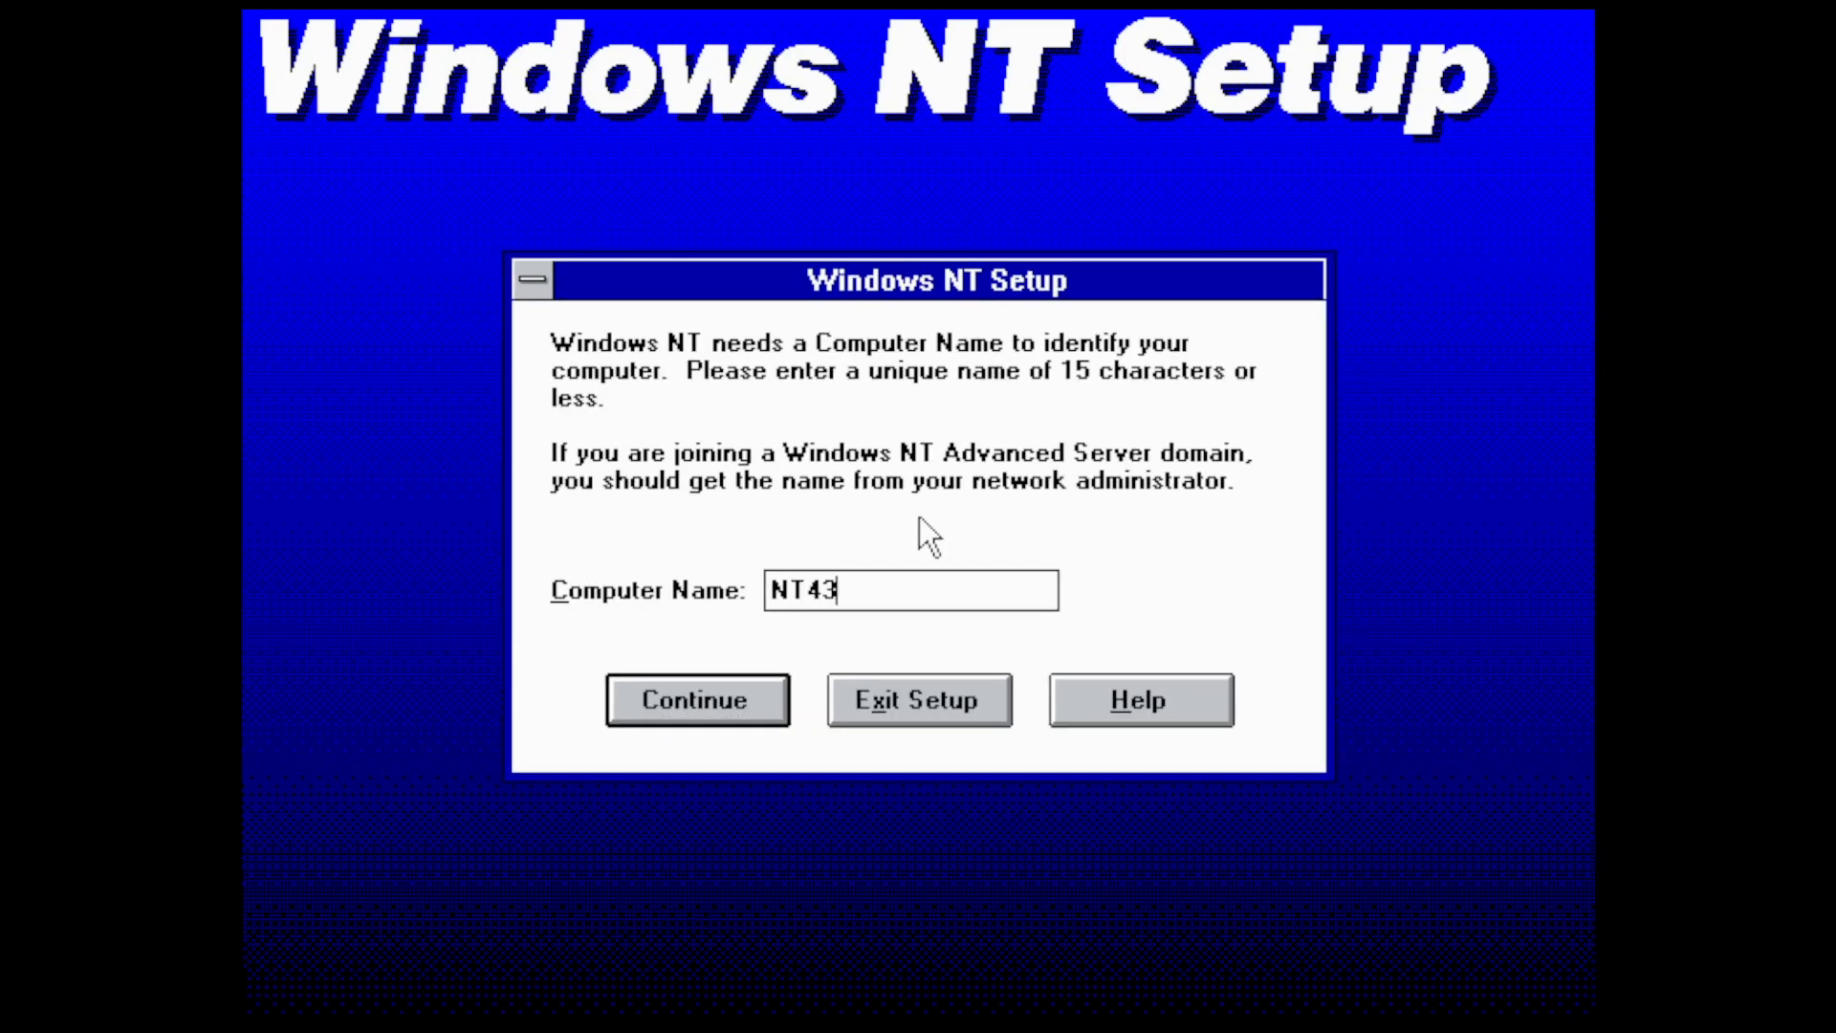
{"action": "left_click", "coordinate": [696, 700]}
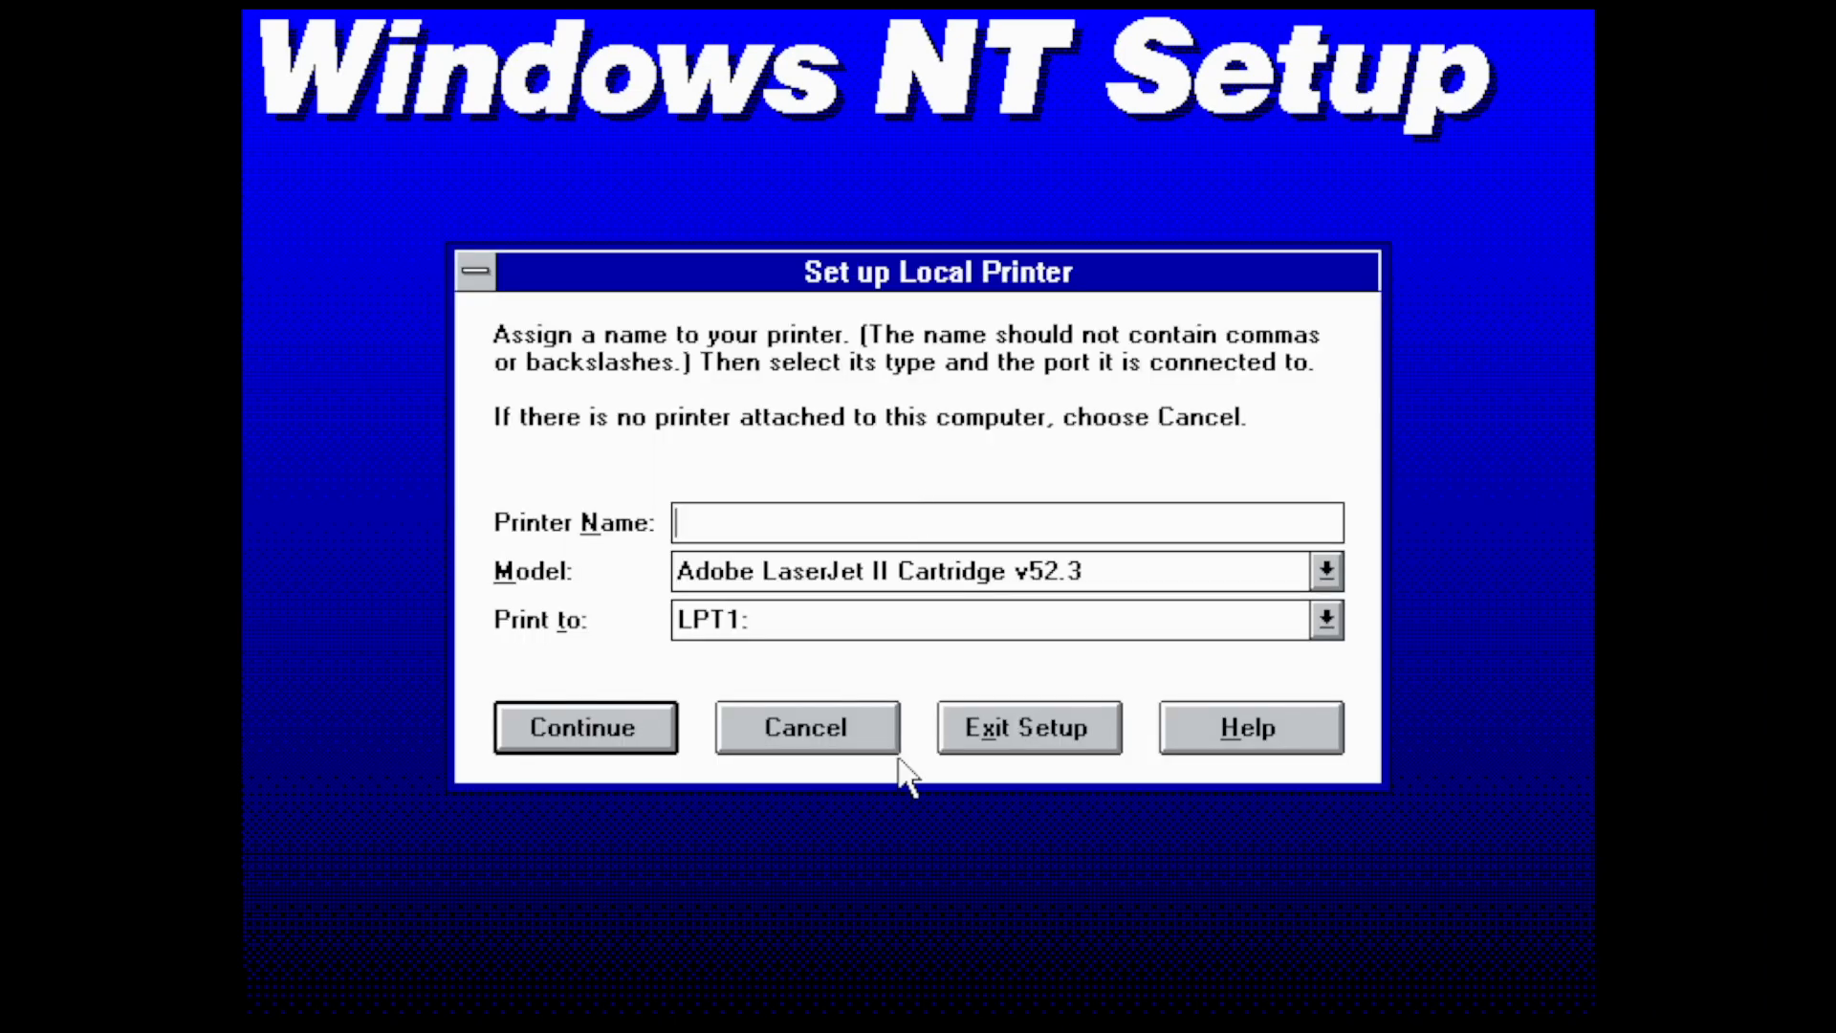
{"action": "left_click", "coordinate": [806, 727]}
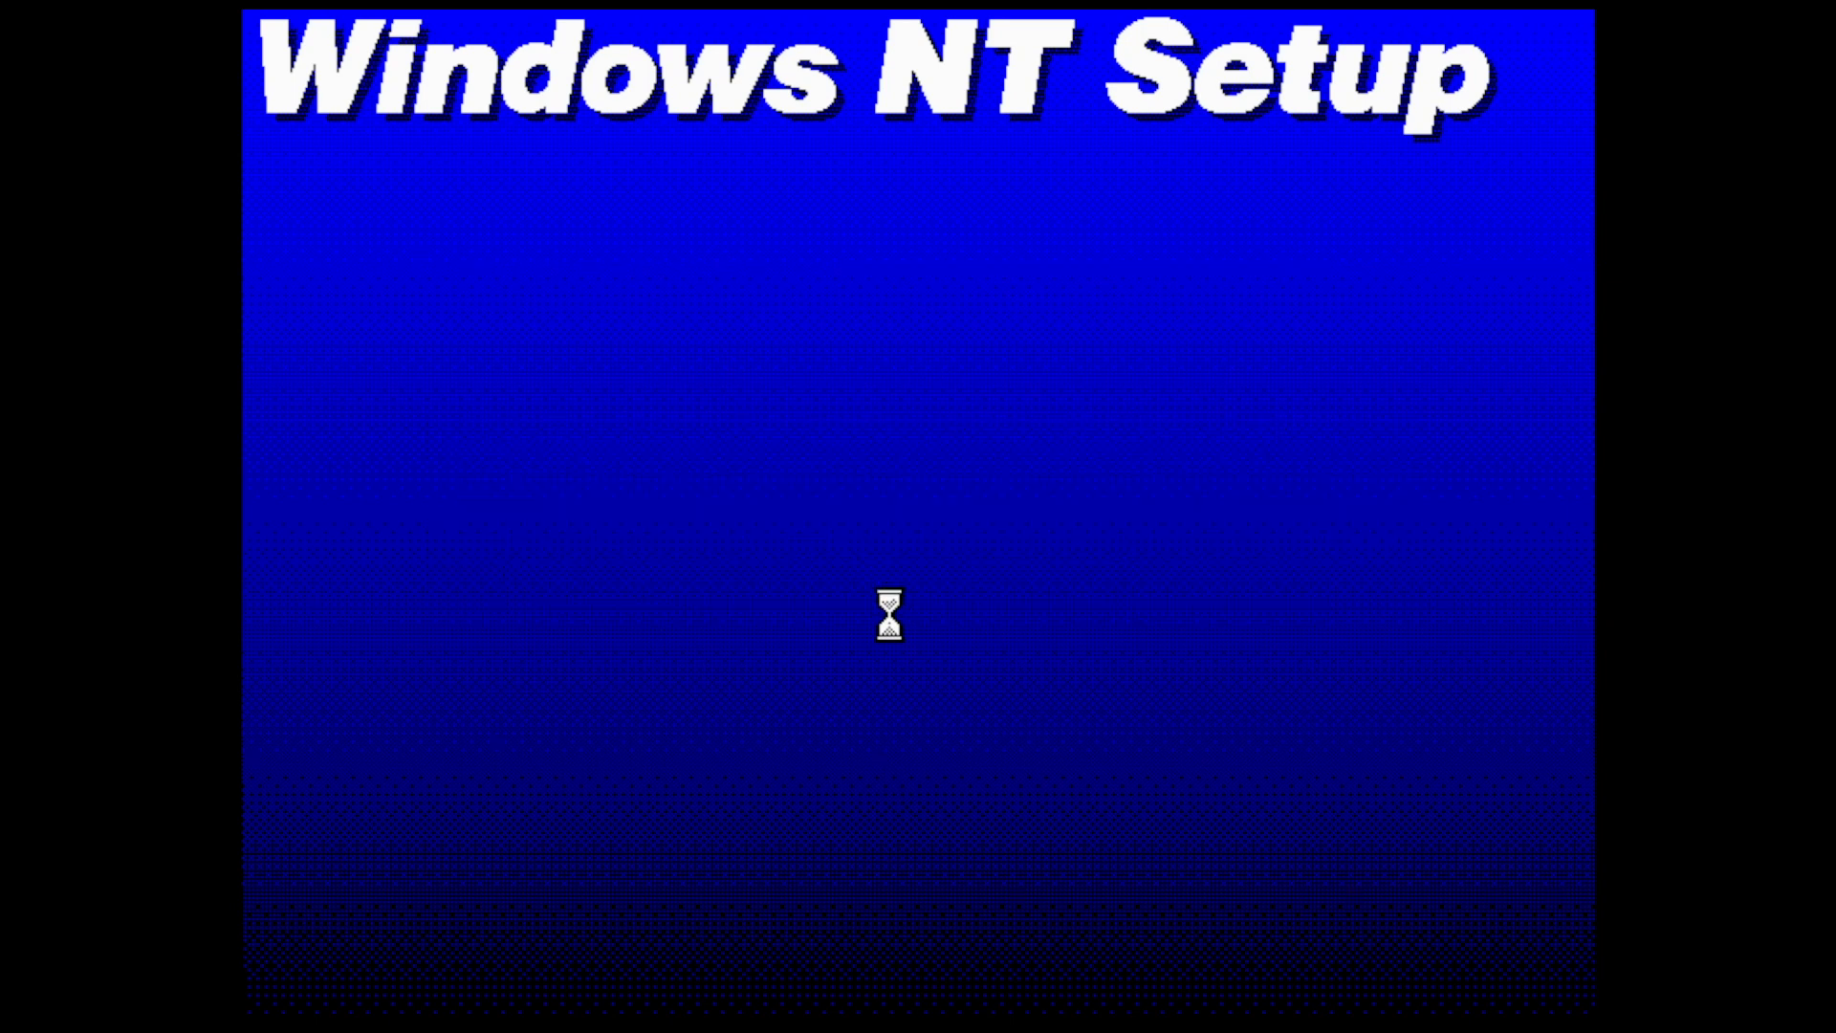